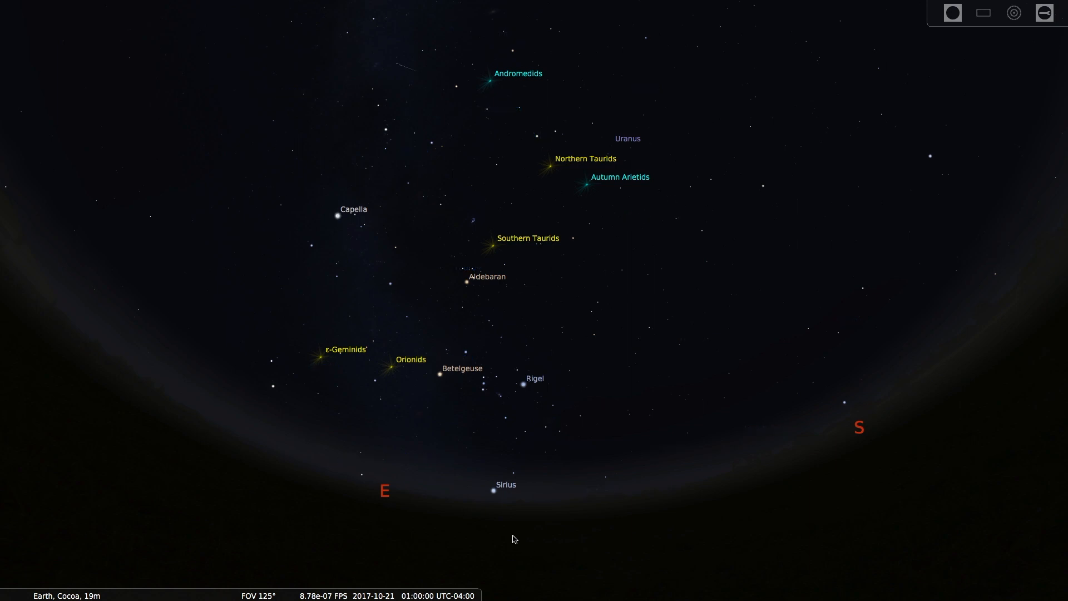
# - Zoom toward the eastern sky and select the Orionids radiant to show its details
pyautogui.scroll(3)
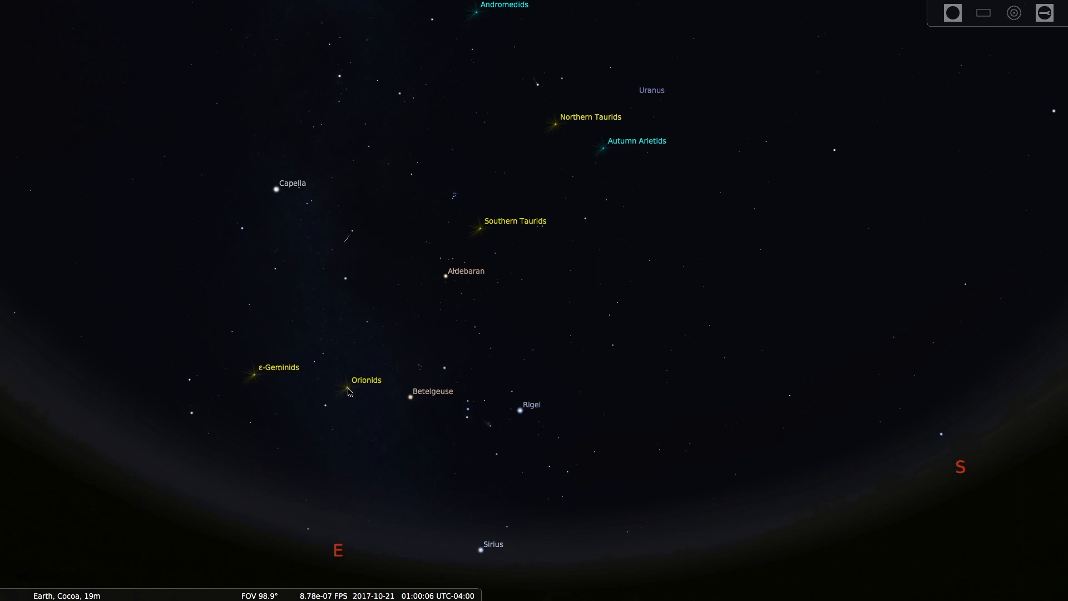
pyautogui.moveTo(468, 419)
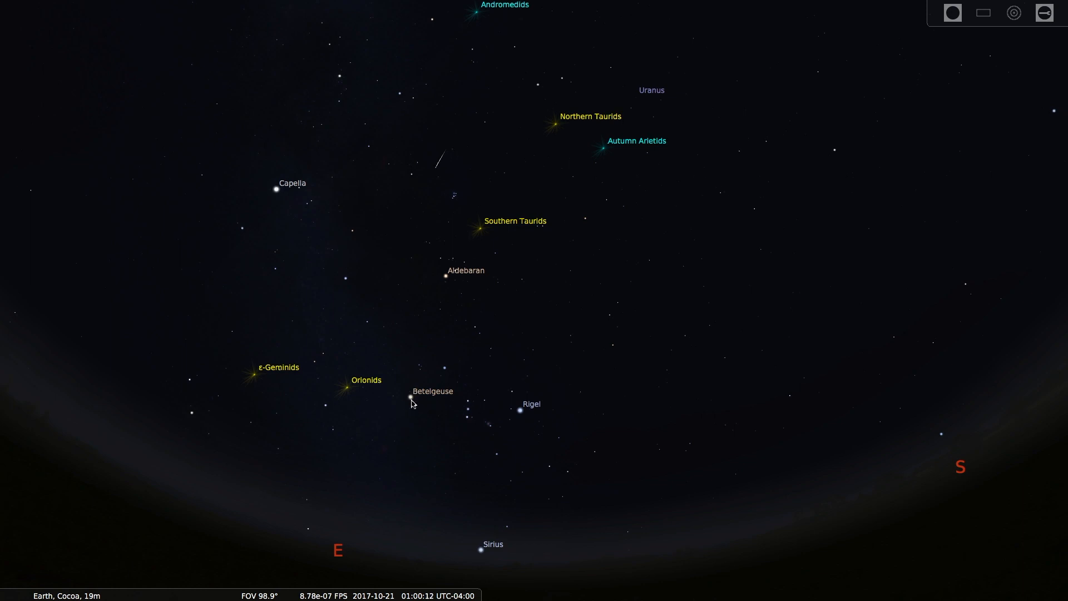
pyautogui.click(346, 379)
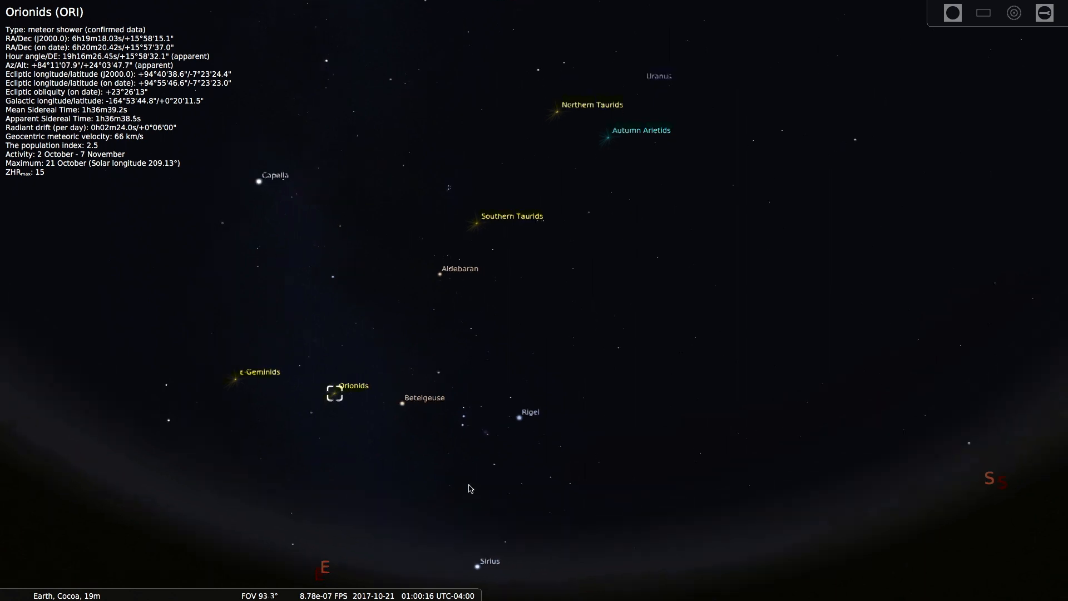
# - Zoom in to about 70° on the Orionids radiant beside Betelgeuse
pyautogui.scroll(3)
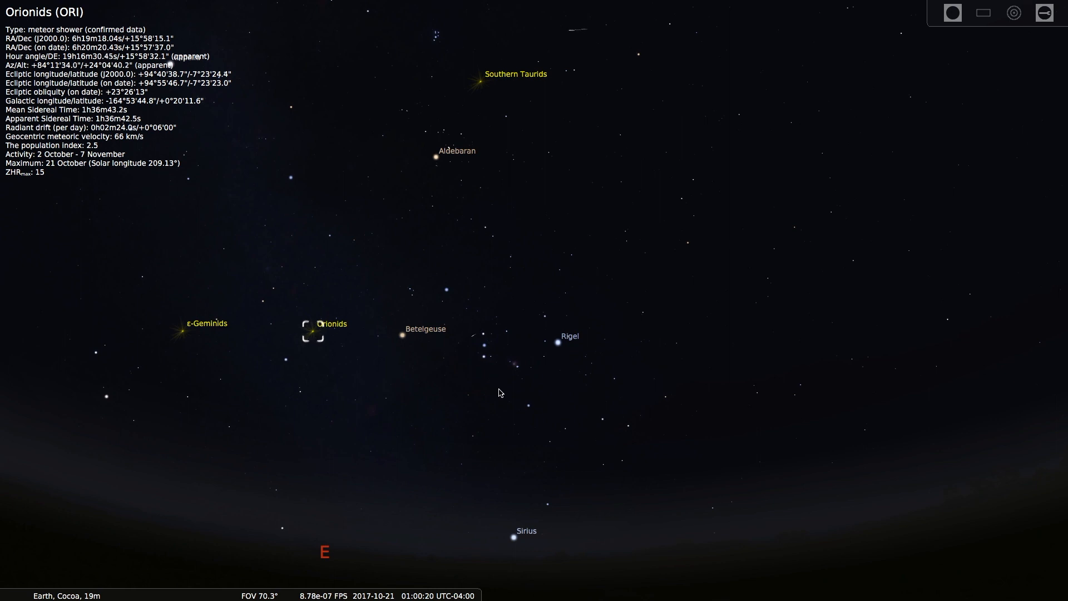
pyautogui.moveTo(463, 457)
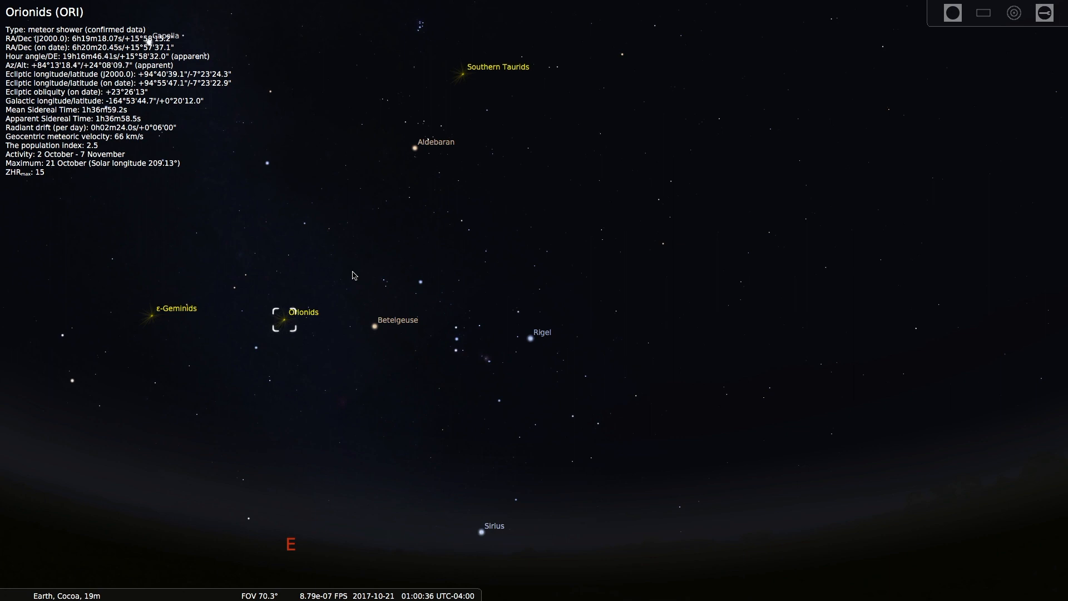
pyautogui.moveTo(55, 198)
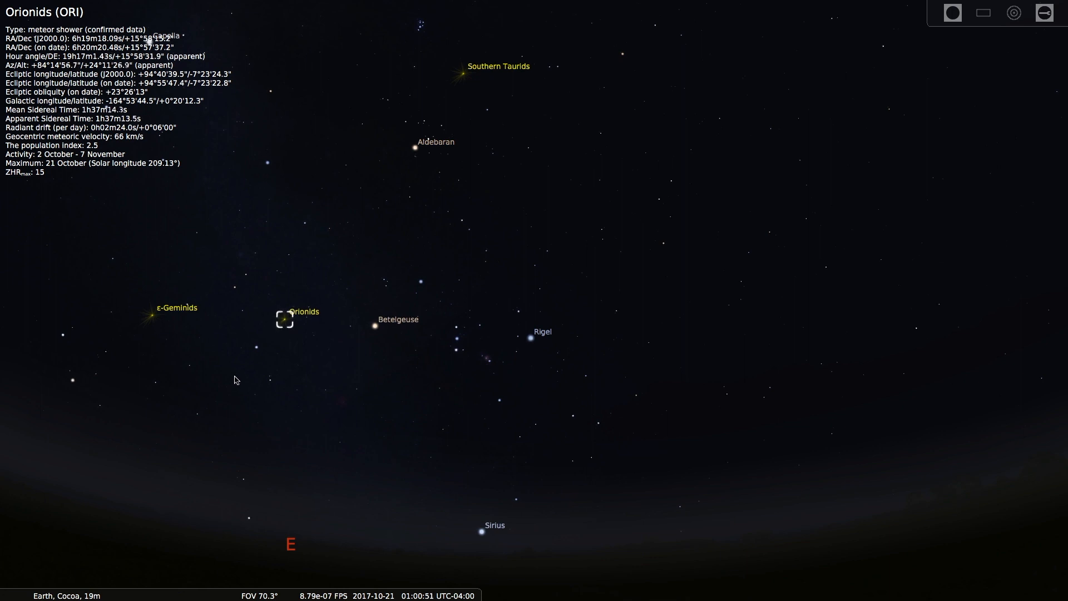
# - Zoom closer on Orionids, then ease back to roughly a 58° field of view
pyautogui.scroll(3)
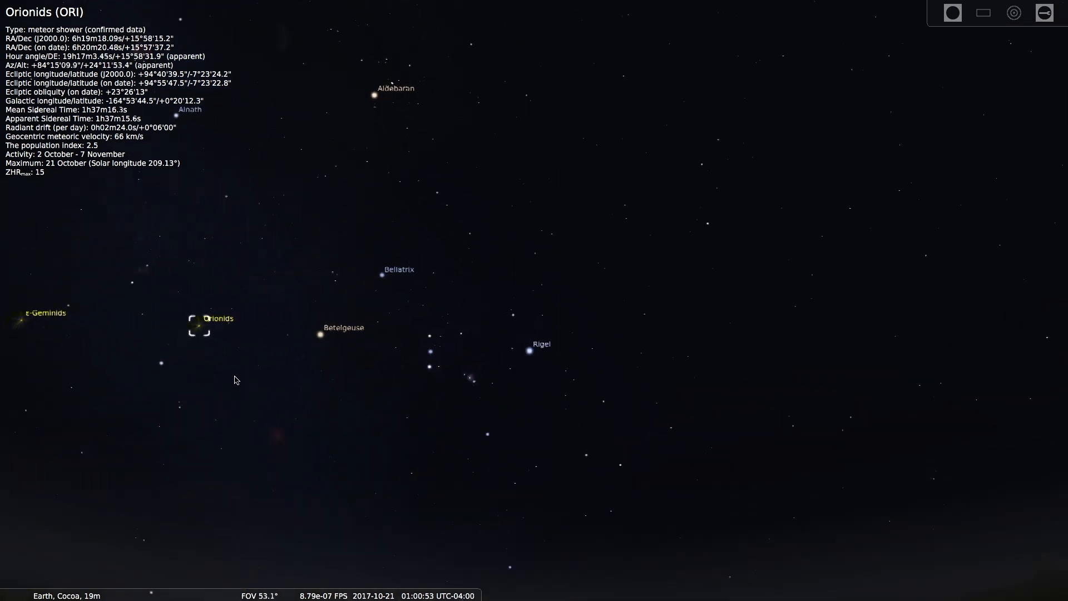
pyautogui.scroll(3)
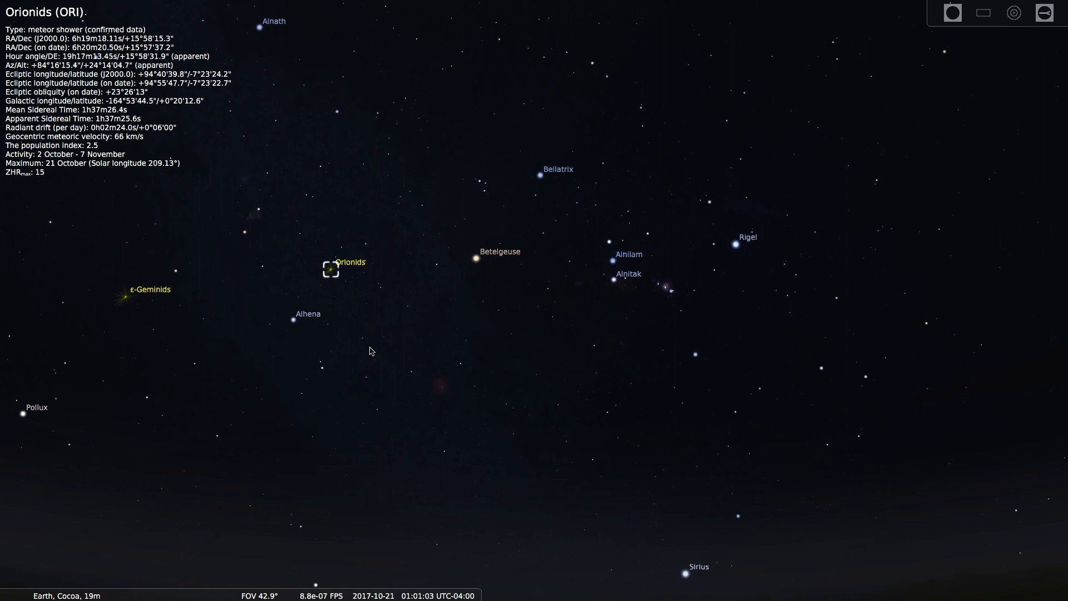
pyautogui.scroll(-3)
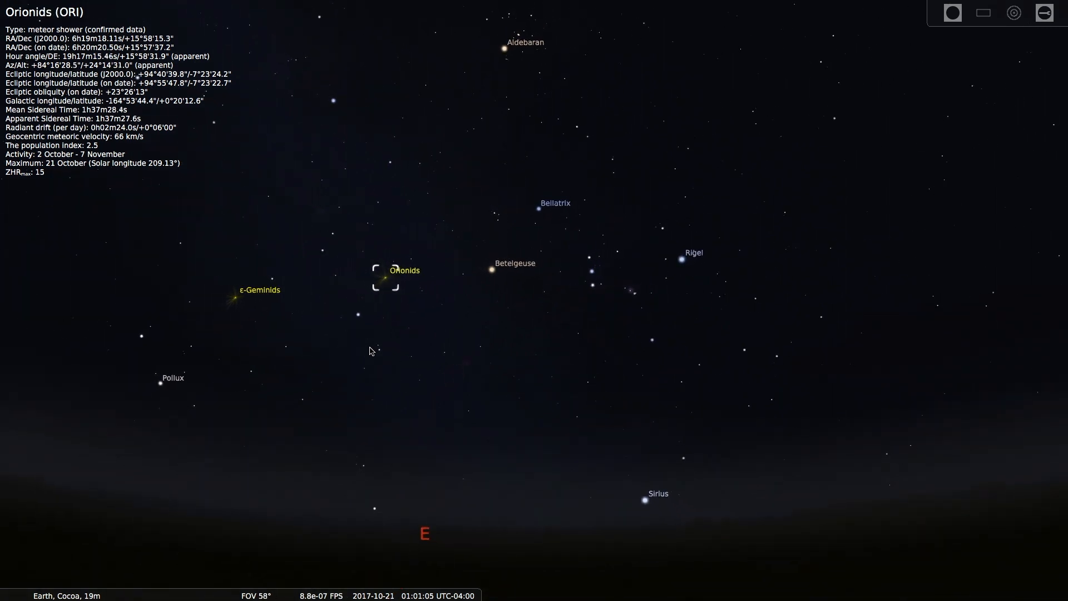